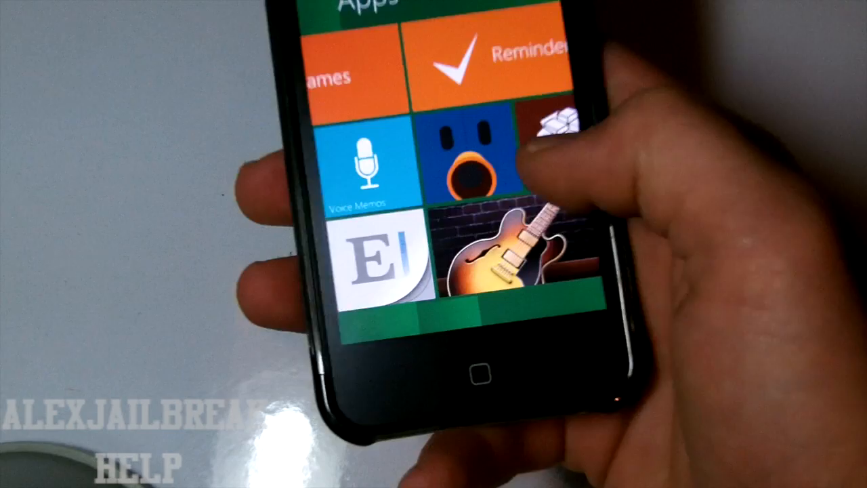
- Scroll the Apps tiles past Games and GarageBand down to Pages, Keynote and Maps
scroll(down, 3)
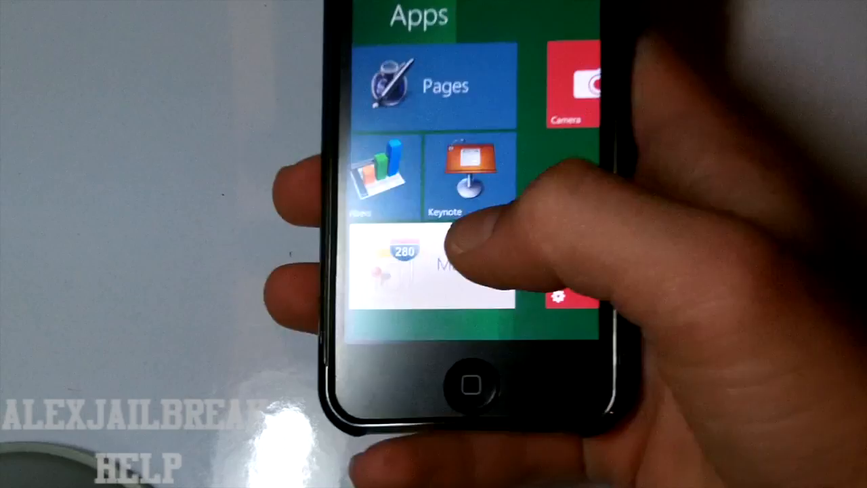
click(420, 265)
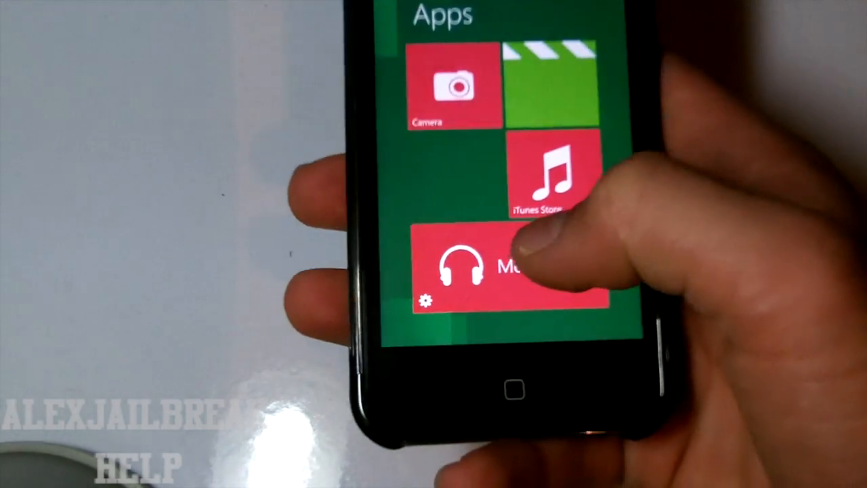
- Scroll to the Music tile beside Camera and iTunes Store to reach the music+videos hub
scroll(down, 3)
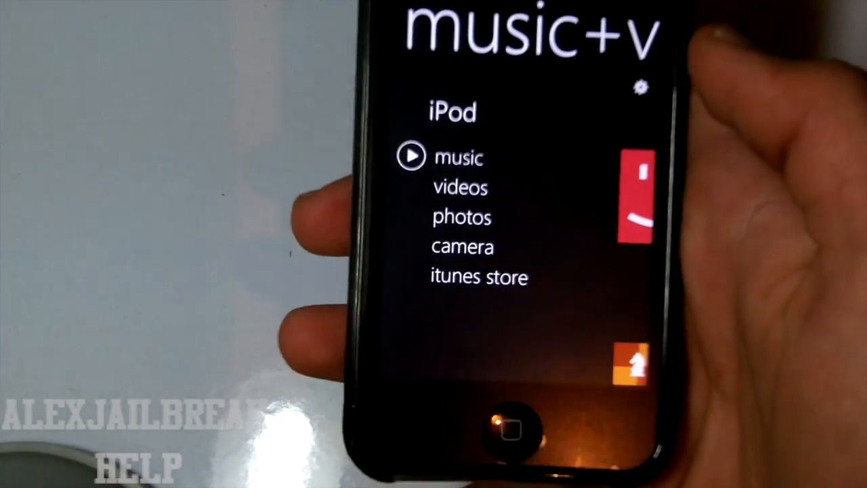
- Swipe the music+videos hub from the iPod panel (music, videos, photos) to the Favorites panel
scroll(left, 3)
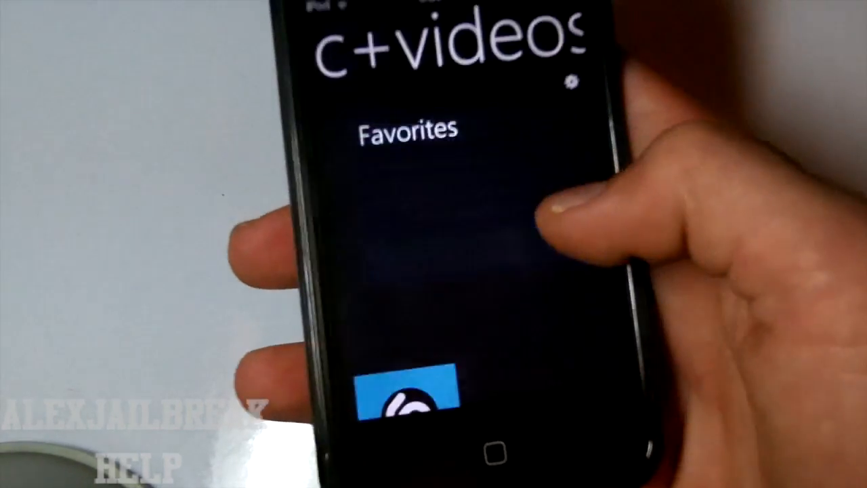
scroll(left, 3)
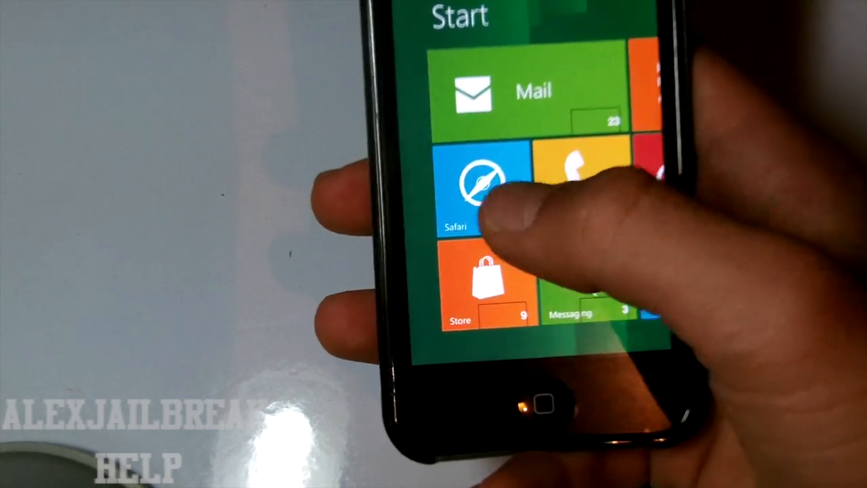
- Return to the Start screen with the Mail, Safari, Phone, Store and Messaging tiles
click(481, 183)
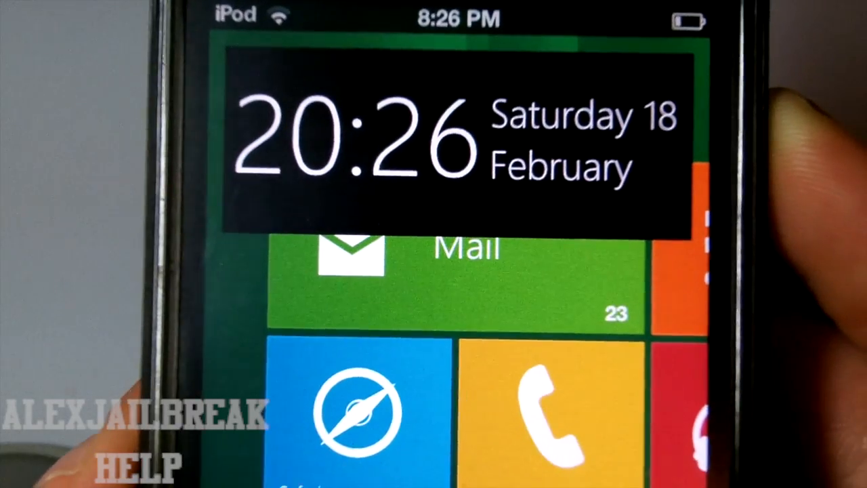
- Show the 20:26 Saturday 18 February clock overlay, then scroll to the bottom Windows-logo bar
scroll(down, 3)
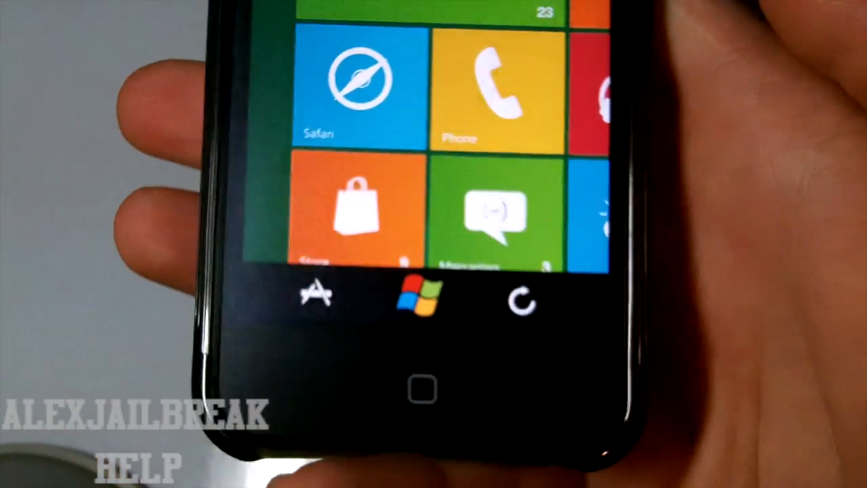